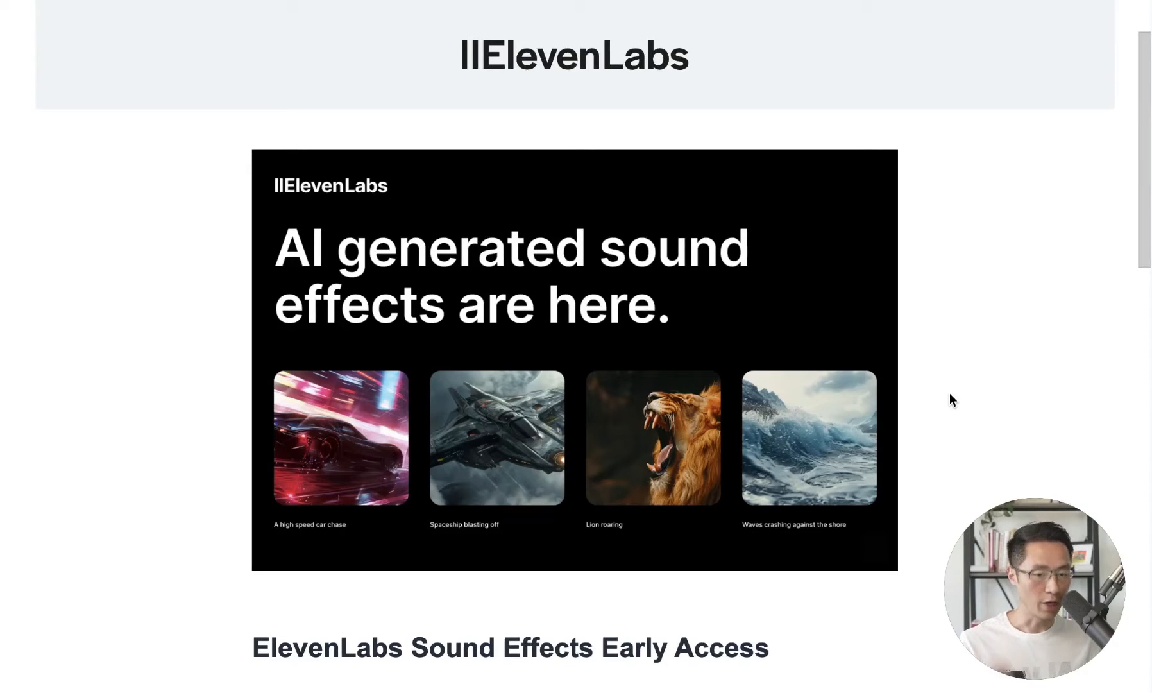
{"action": "mouse_move", "coordinate": [631, 323]}
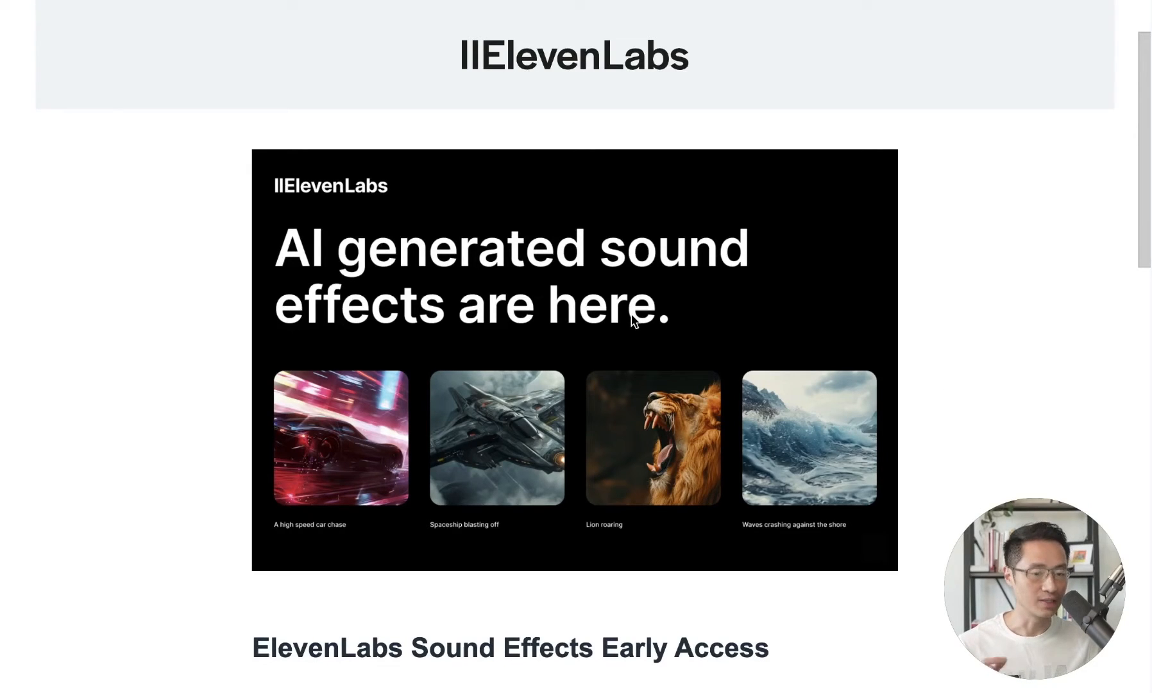
- Submit the description 'a high speed car chase' to generate sound effects
{"action": "scroll", "scroll_direction": "down", "scroll_amount": 3}
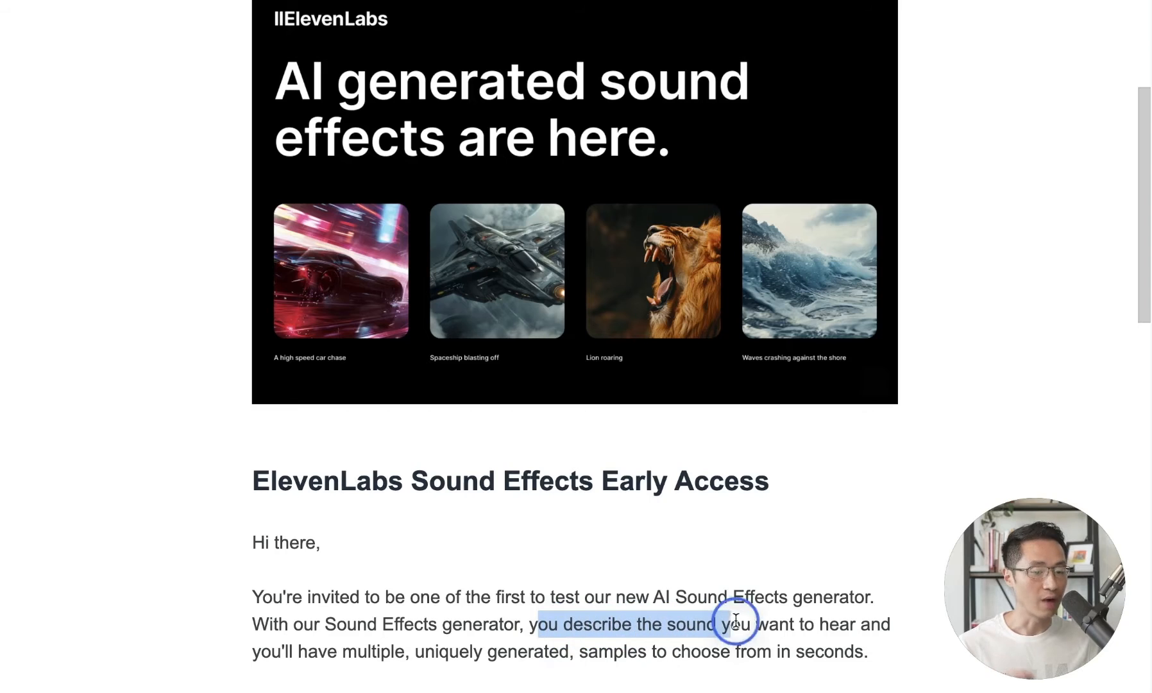
{"action": "left_click_drag", "start_coordinate": [734, 624], "coordinate": [845, 624]}
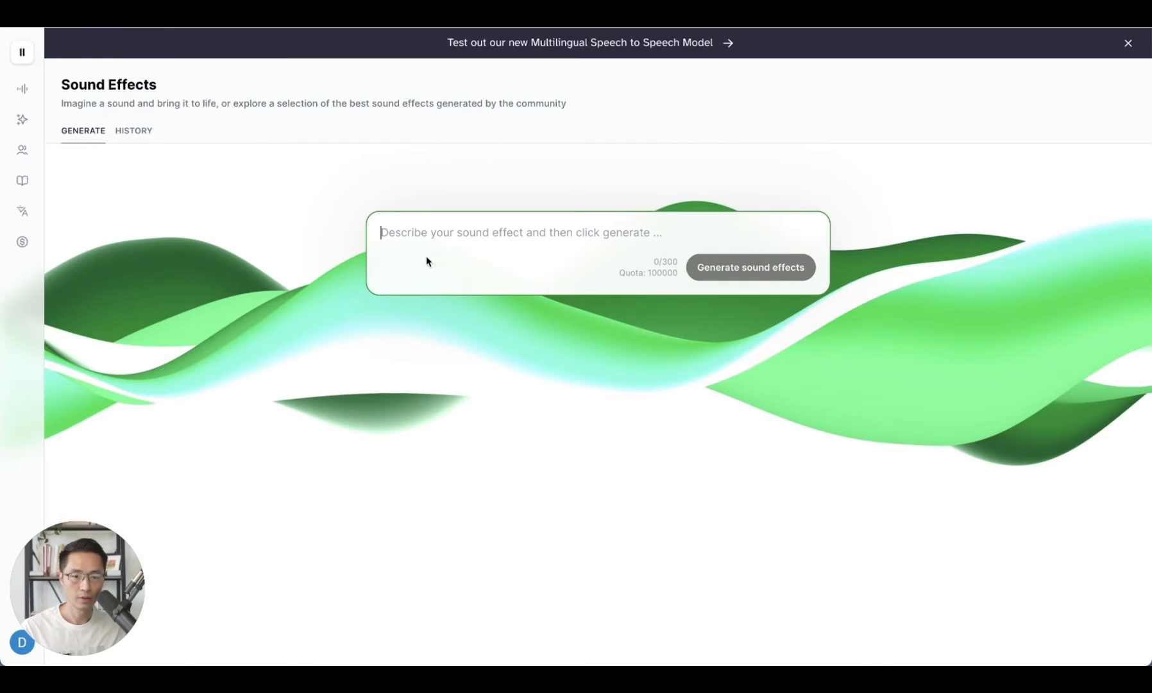
{"action": "mouse_move", "coordinate": [584, 252]}
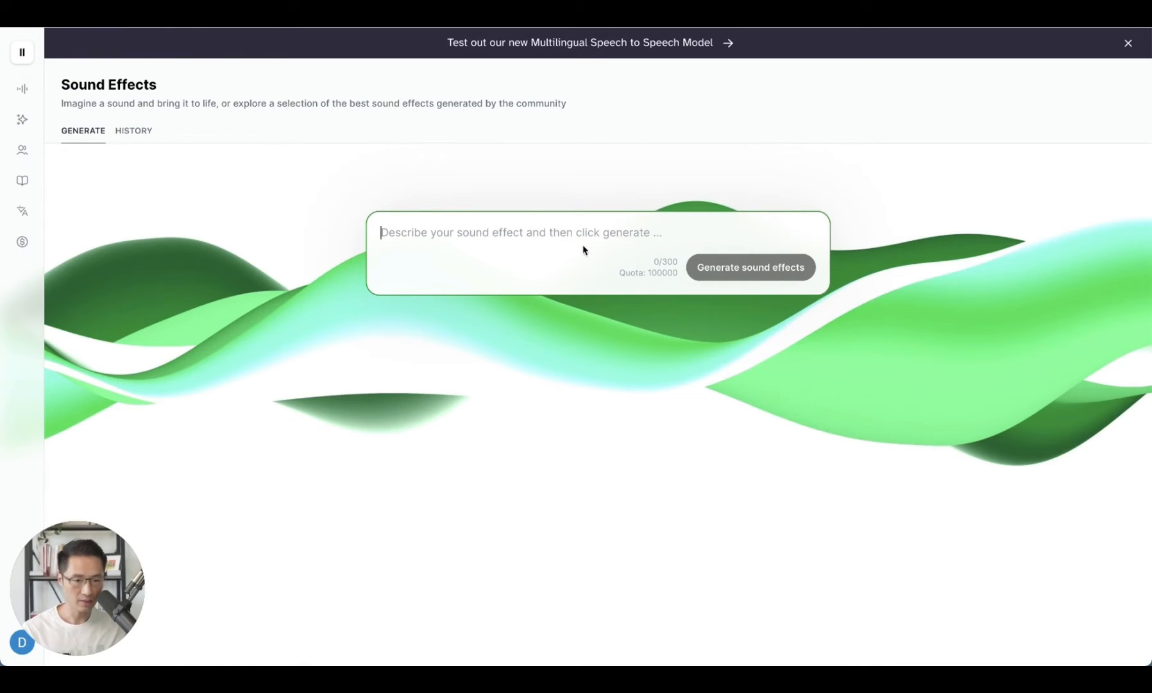
{"action": "type", "text": "a high speed car chase"}
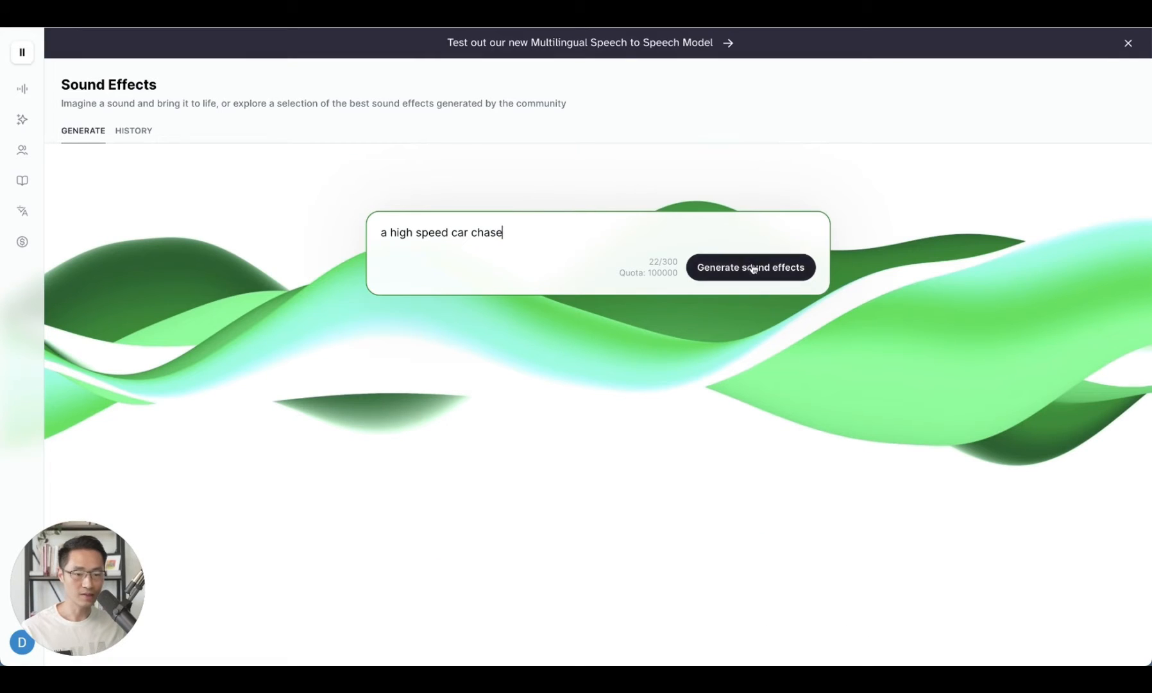
{"action": "left_click", "coordinate": [750, 267]}
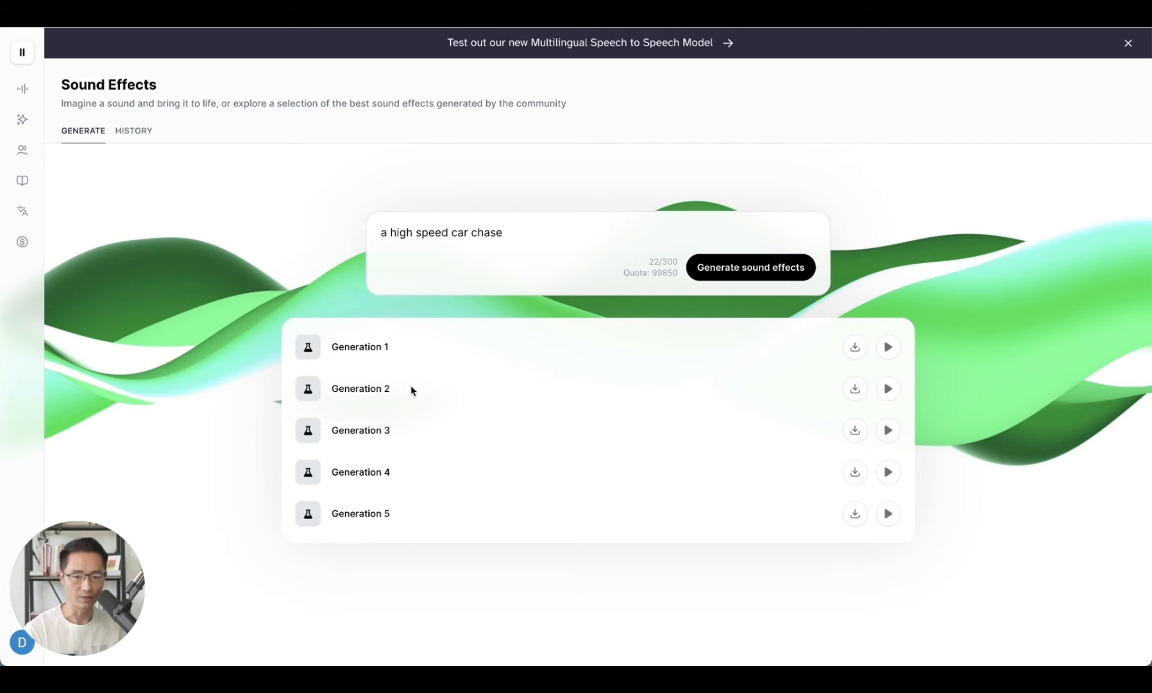
- Play car chase Generations 1, 2 and 3, then clear the description box
{"action": "left_click", "coordinate": [888, 346]}
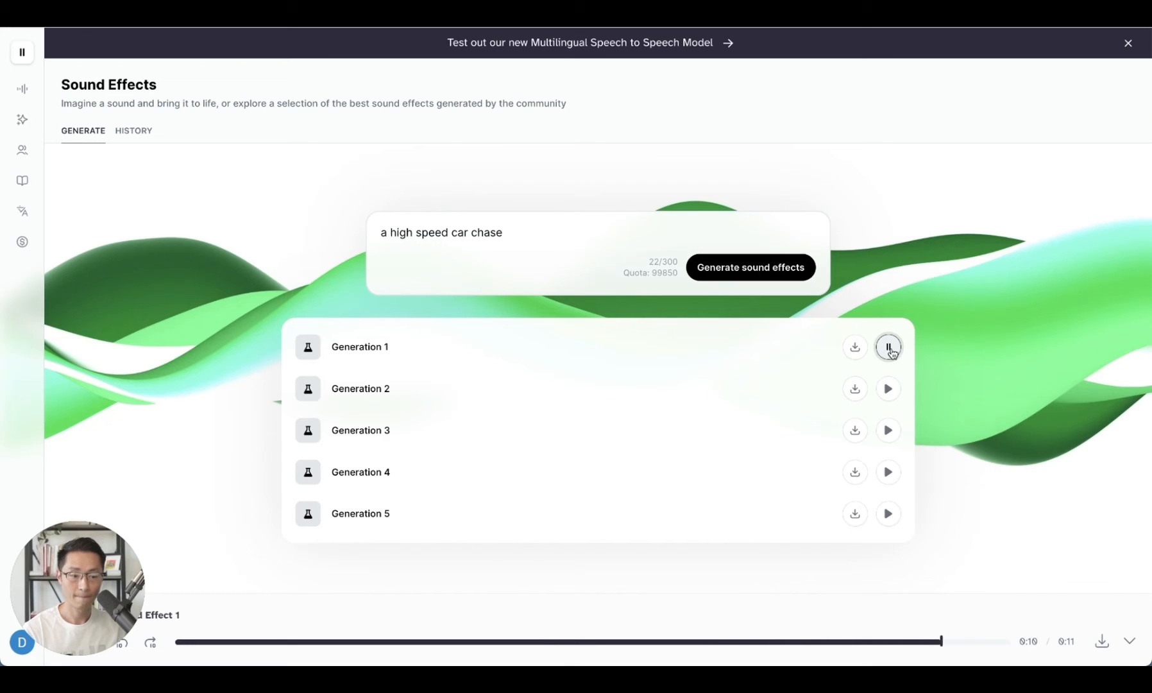
{"action": "left_click", "coordinate": [888, 388]}
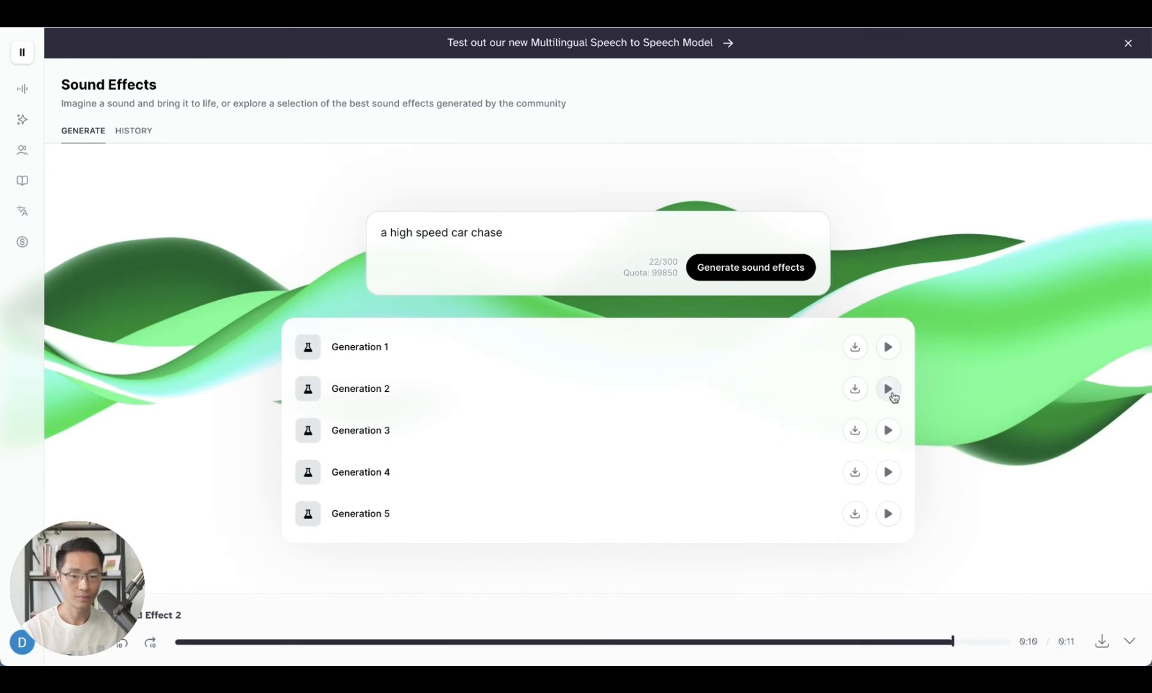
{"action": "mouse_move", "coordinate": [893, 436]}
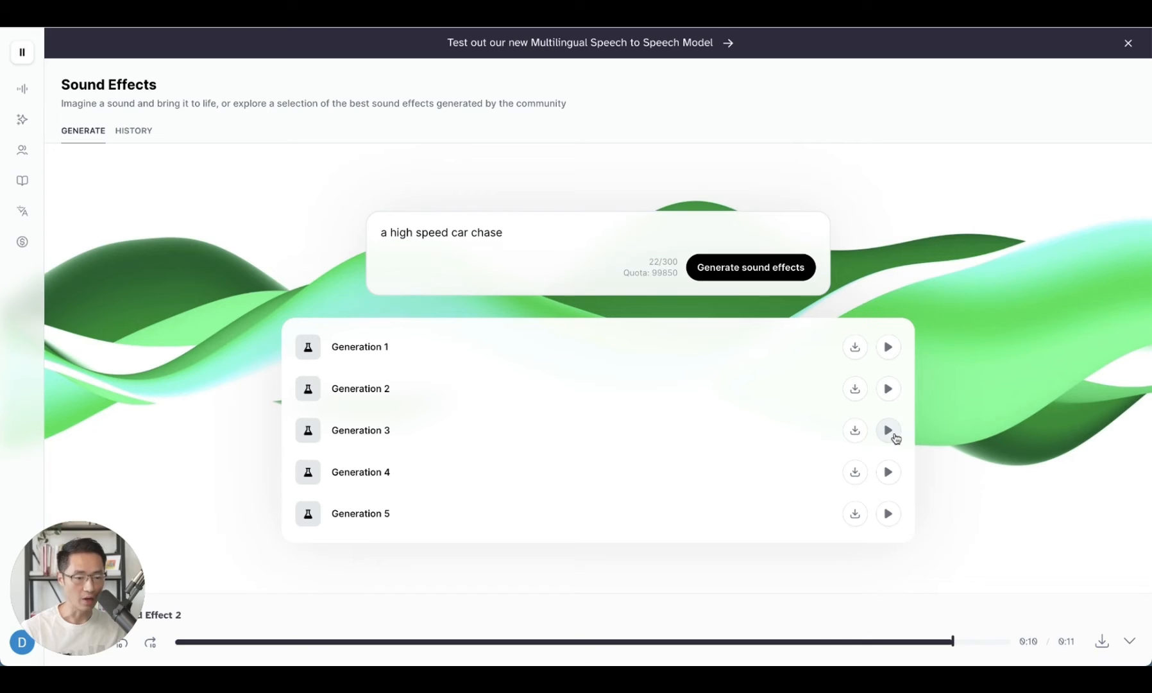
{"action": "left_click", "coordinate": [887, 429]}
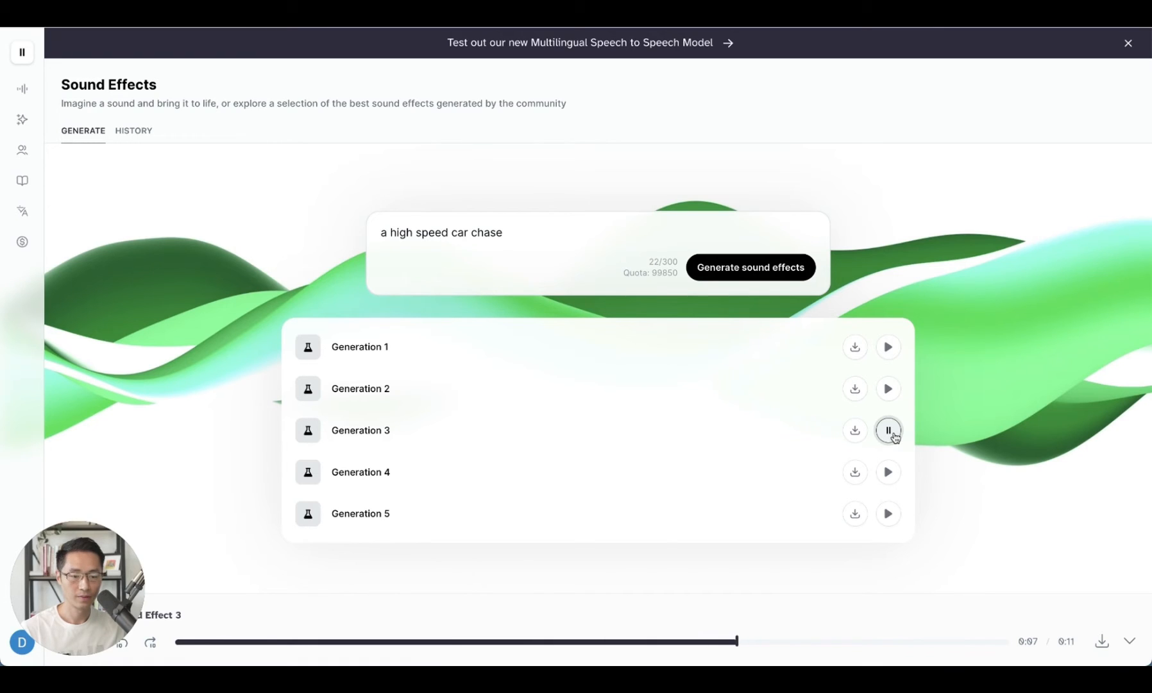
{"action": "left_click", "coordinate": [887, 430]}
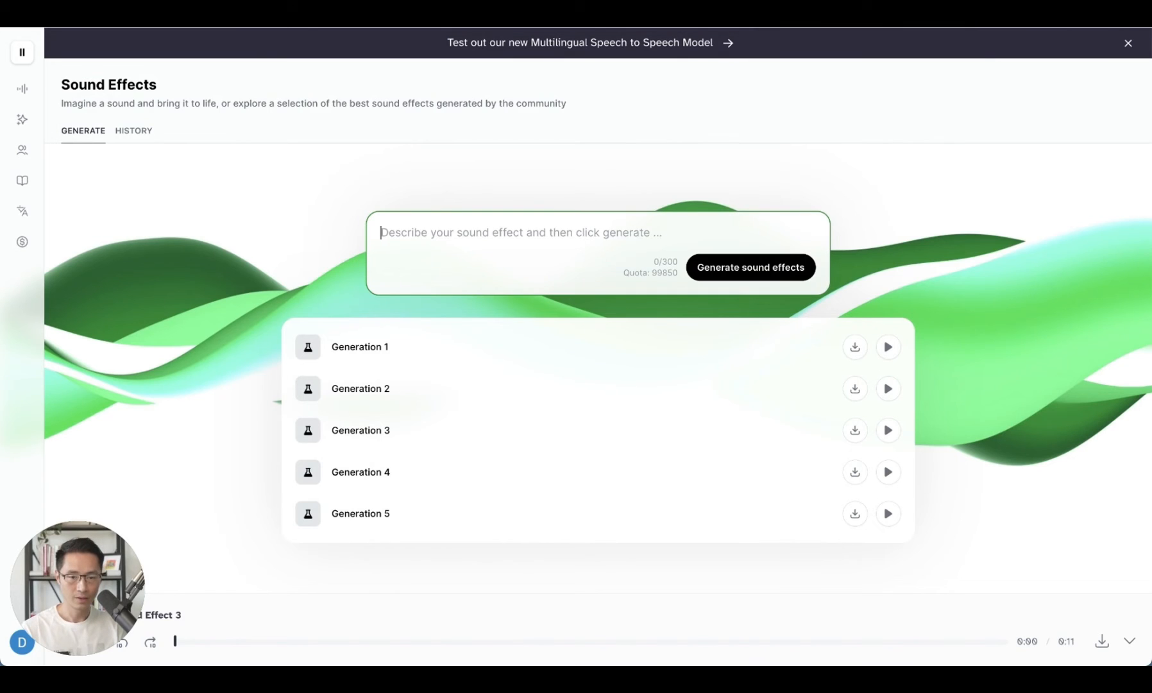
- Generate sound effects for 'lion roaring' and play the first two clips
{"action": "type", "text": "lion roaring"}
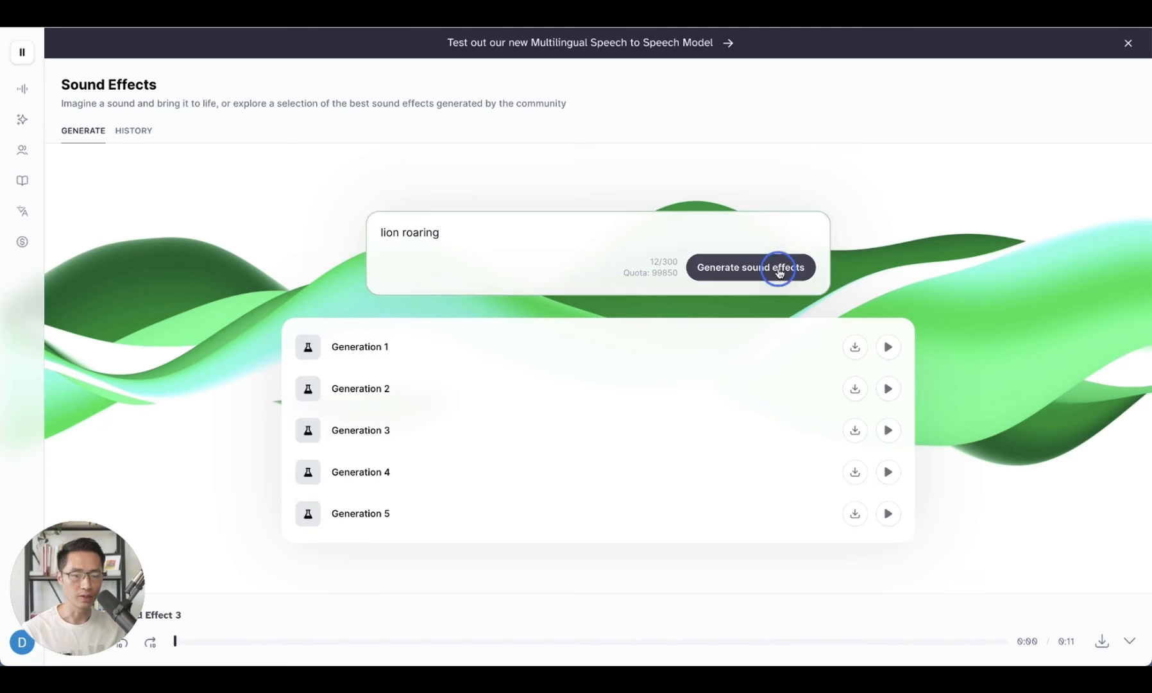
{"action": "left_click", "coordinate": [750, 266]}
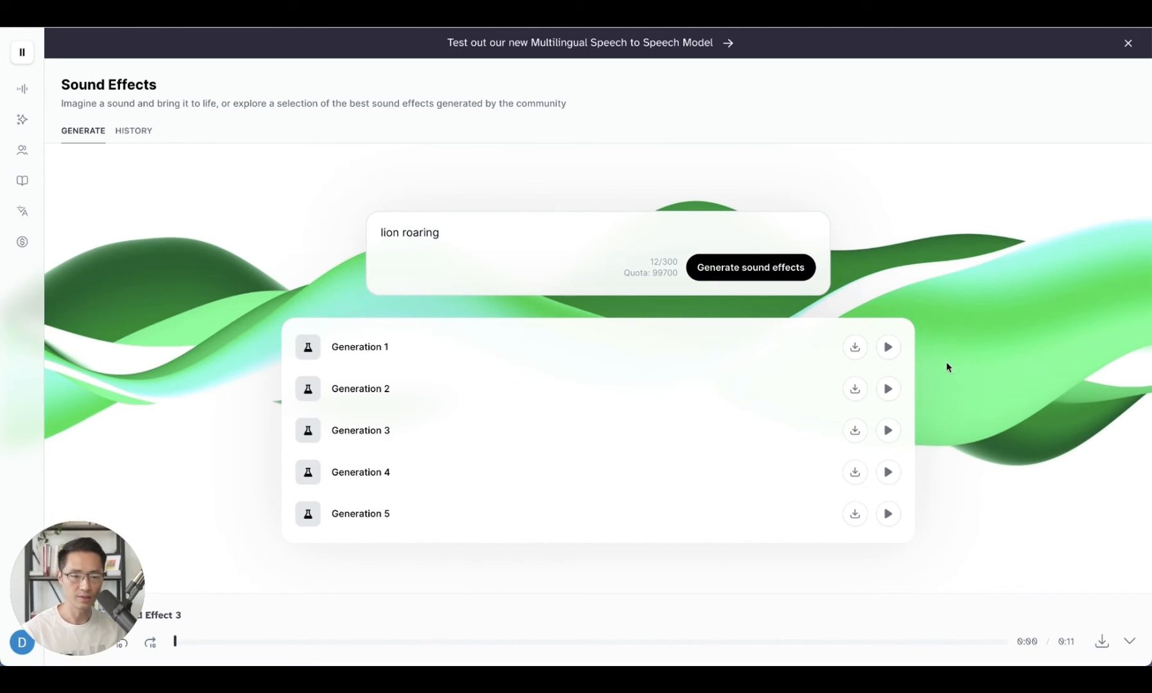
{"action": "left_click", "coordinate": [887, 347]}
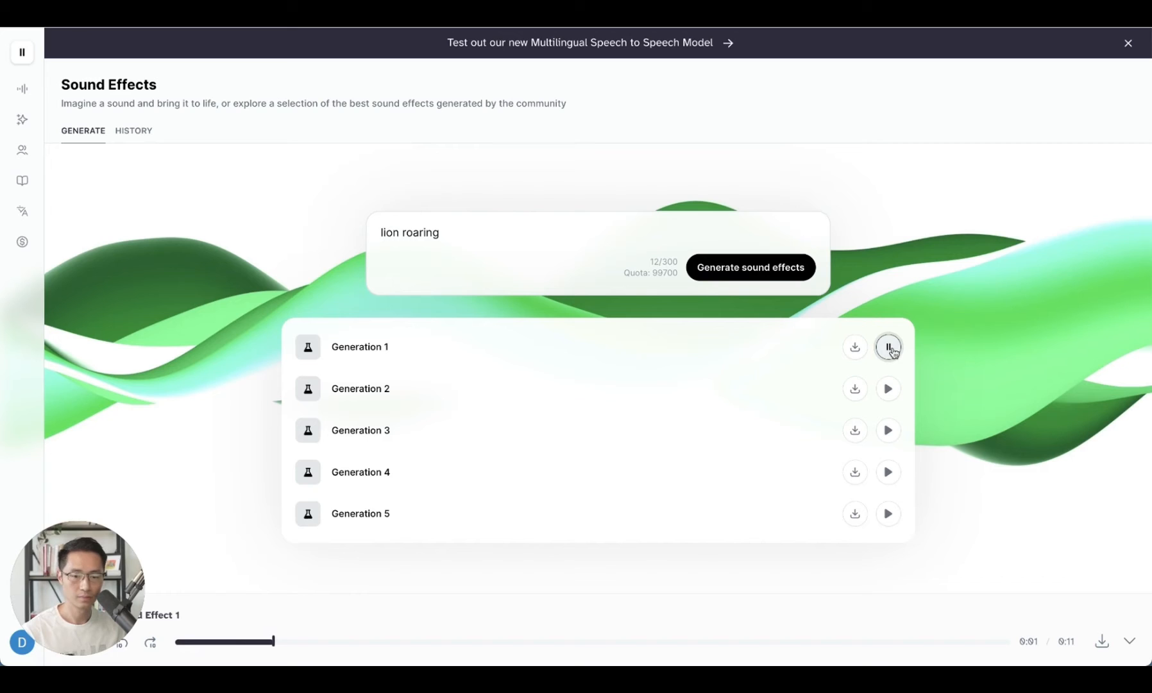
{"action": "left_click", "coordinate": [887, 430]}
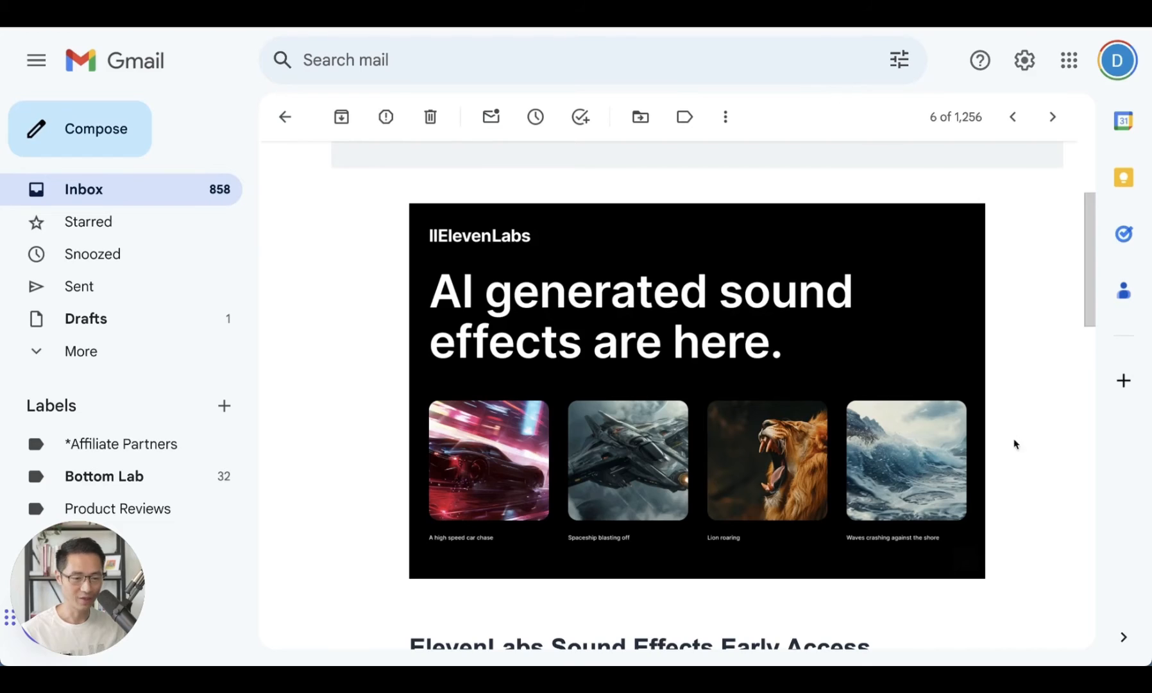
{"action": "mouse_move", "coordinate": [880, 559]}
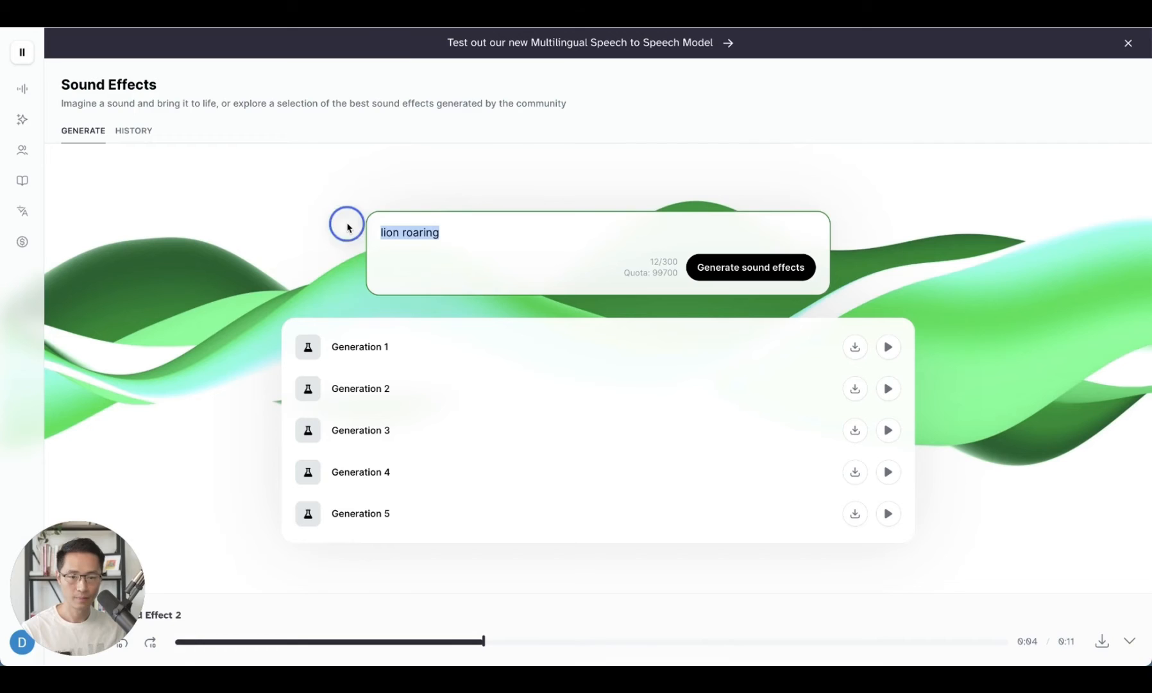
- Generate 'waves crushing against the shore' clips, then play and pause Generation 1
{"action": "type", "text": "waves crushing against the shore"}
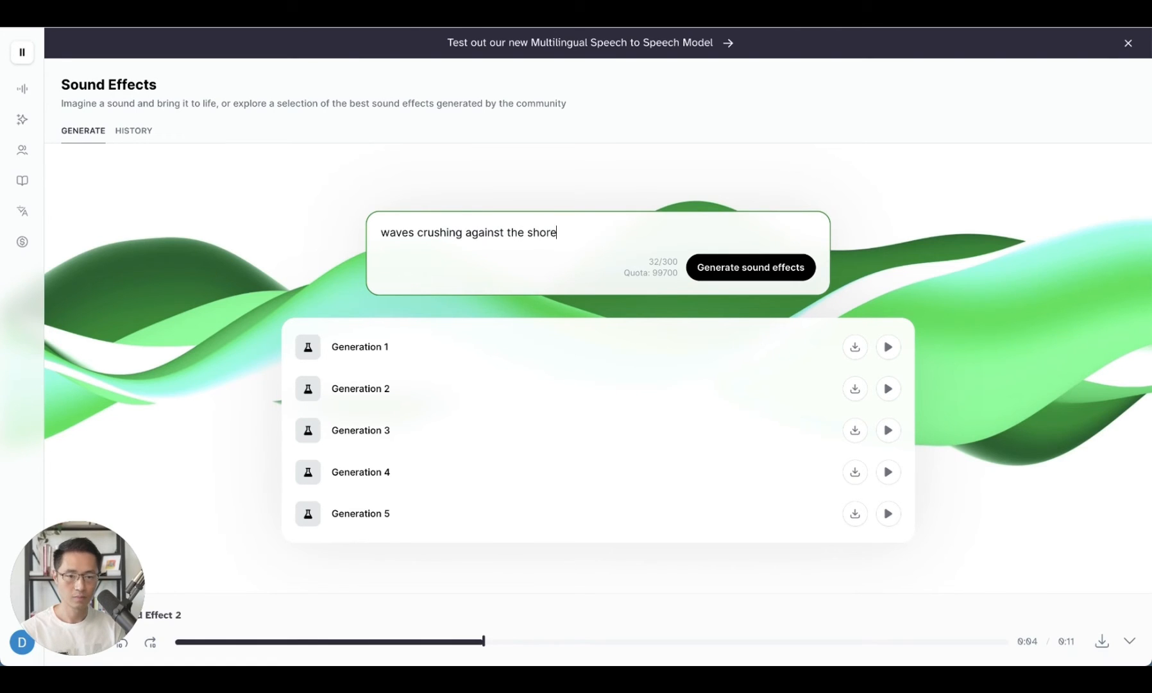
{"action": "left_click", "coordinate": [749, 266]}
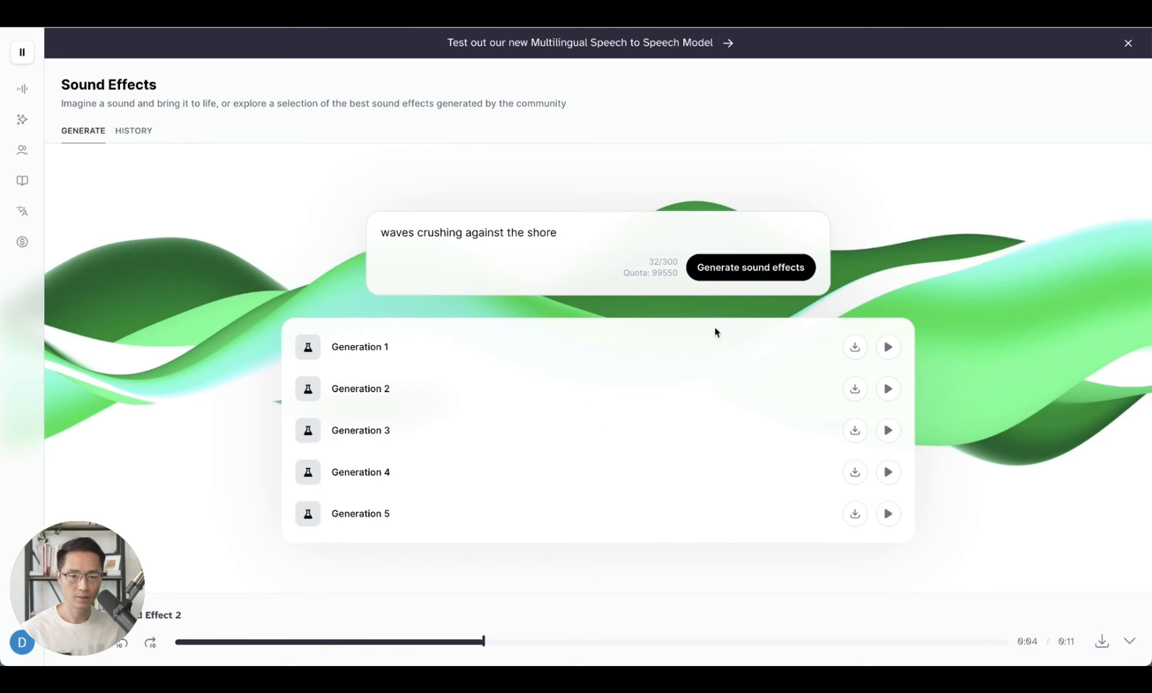
{"action": "left_click", "coordinate": [887, 345]}
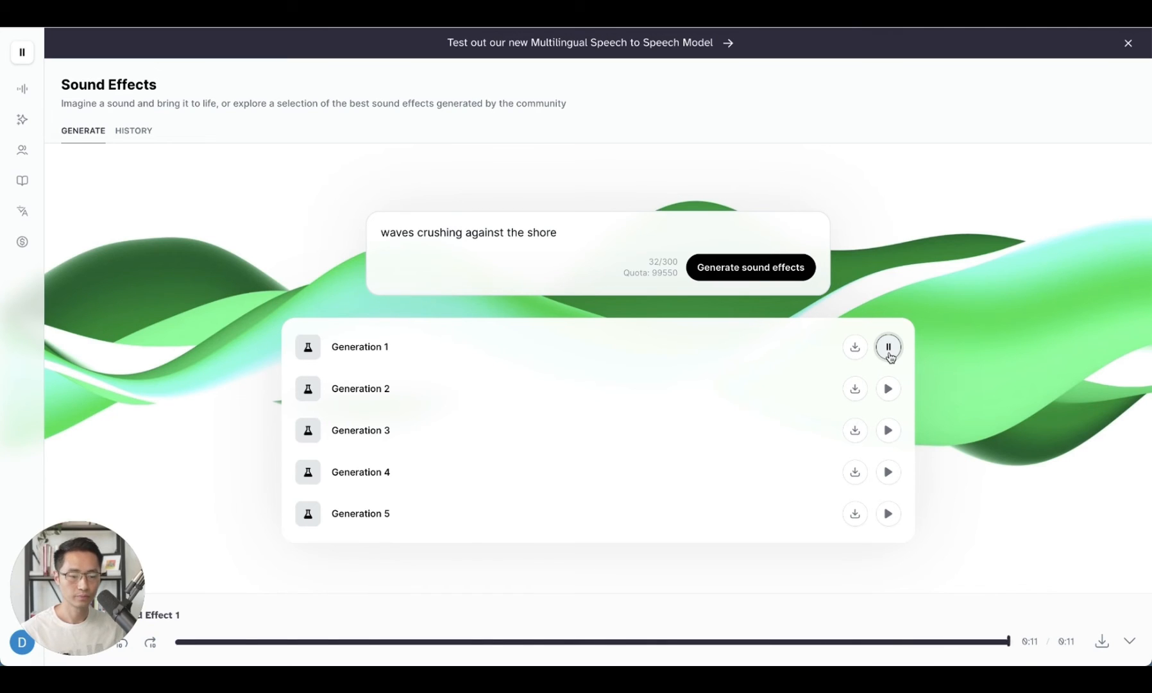
{"action": "left_click", "coordinate": [887, 345]}
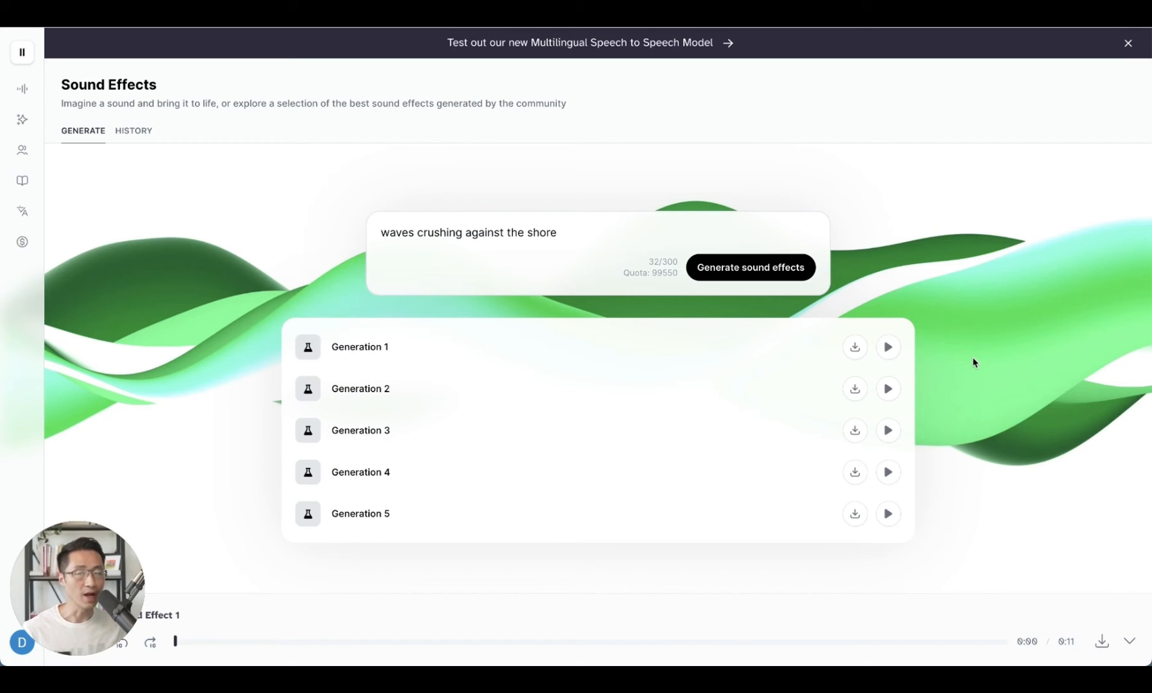
{"action": "mouse_move", "coordinate": [115, 278]}
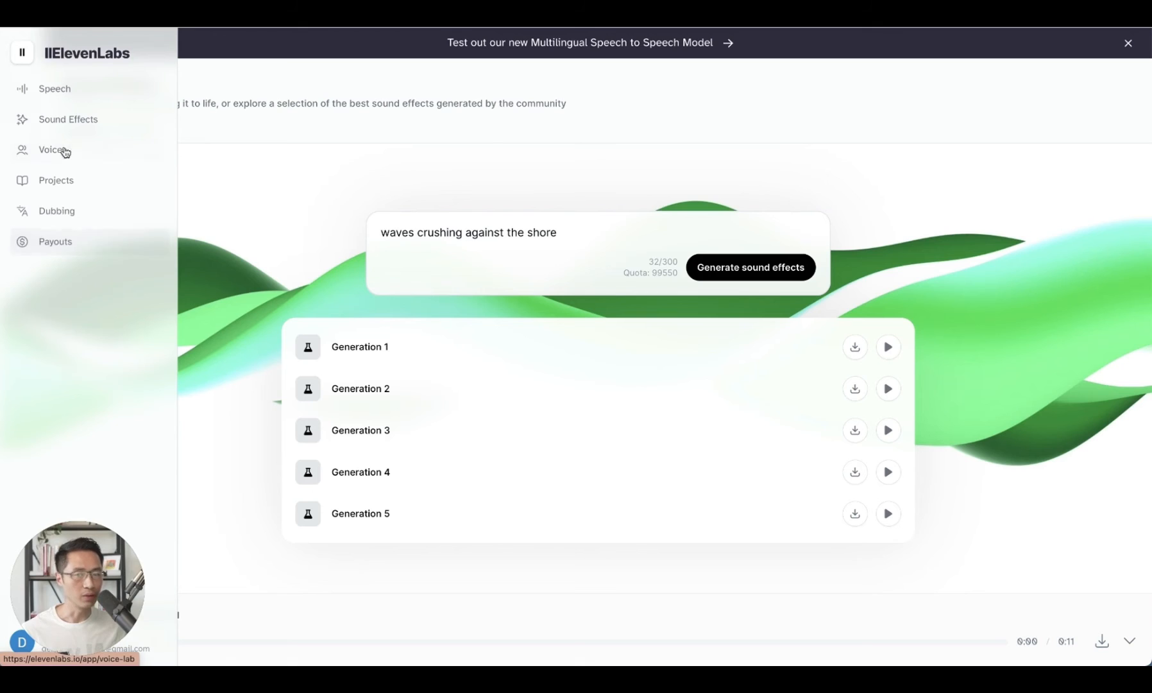
- Switch from Sound Effects to the Speech Synthesis page and scroll through it
{"action": "left_click", "coordinate": [53, 87]}
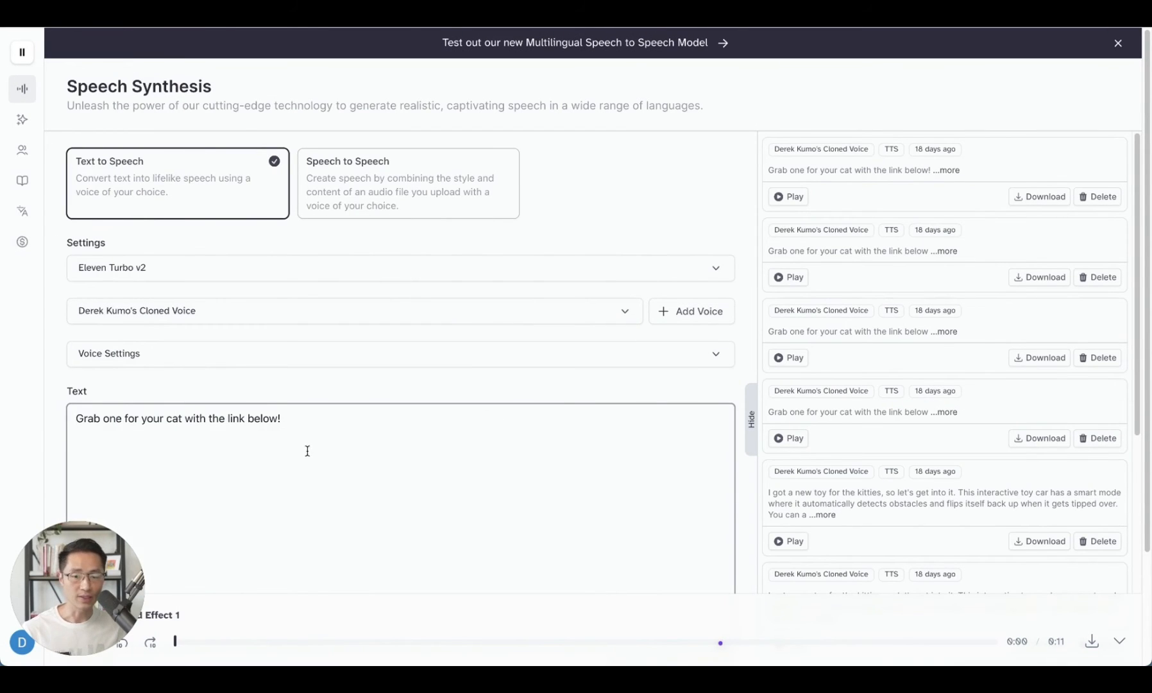
{"action": "scroll", "scroll_direction": "down", "scroll_amount": 3}
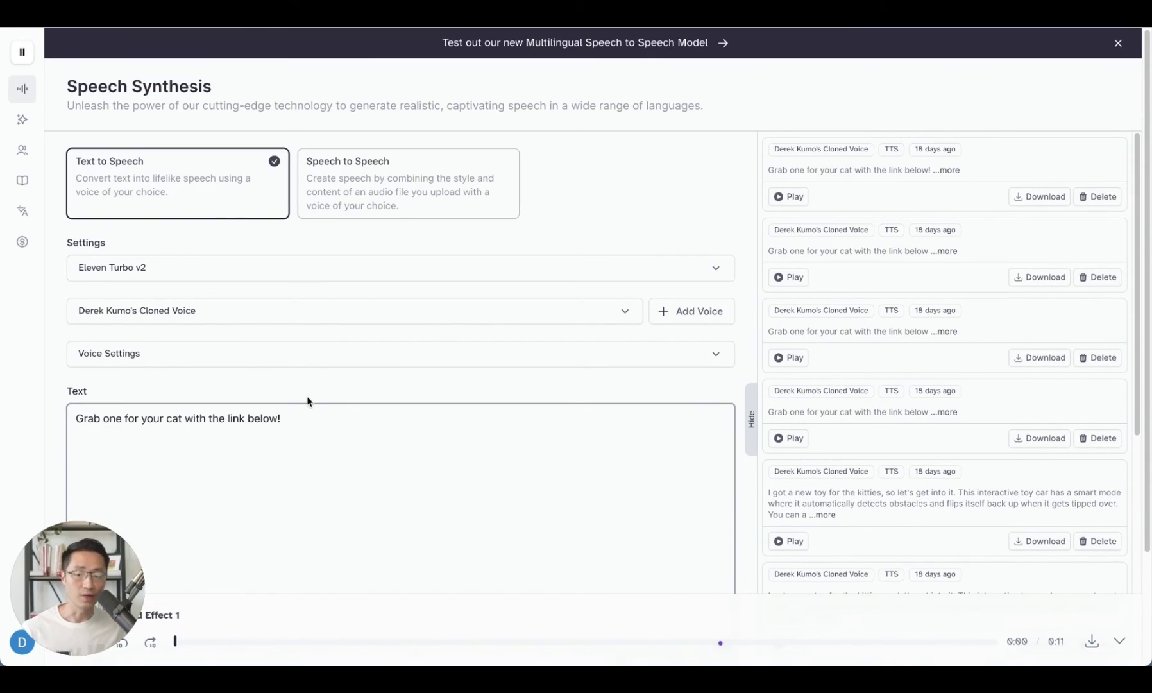
{"action": "mouse_move", "coordinate": [320, 404]}
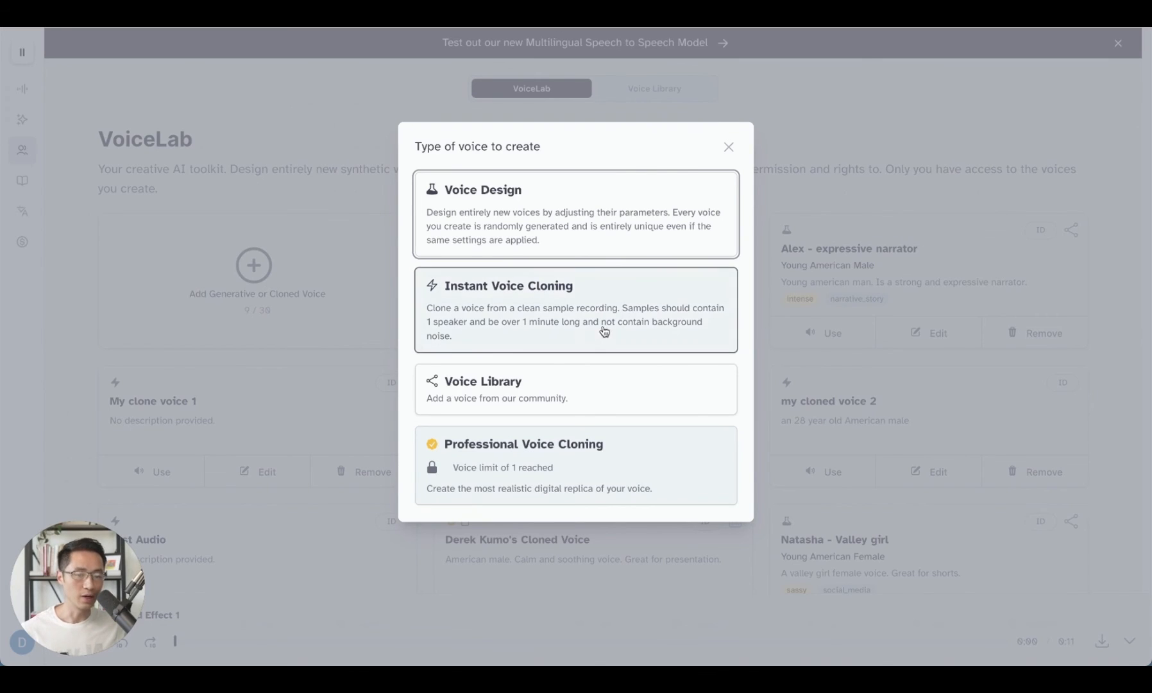
{"action": "mouse_move", "coordinate": [576, 336]}
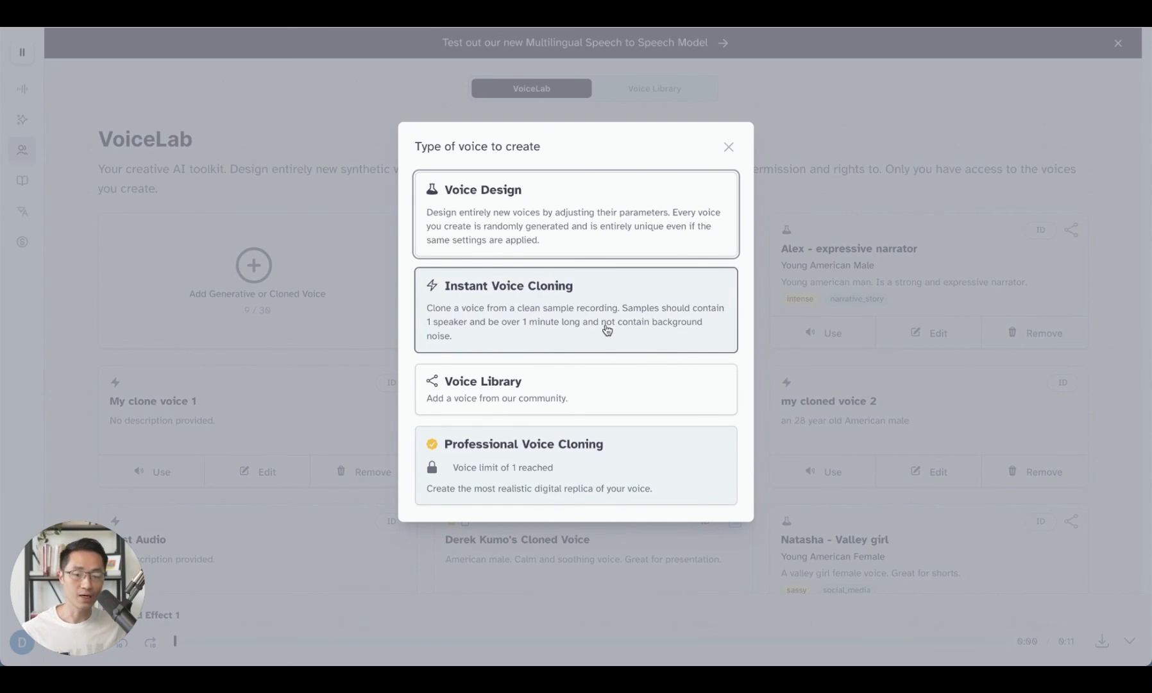
{"action": "mouse_move", "coordinate": [599, 469]}
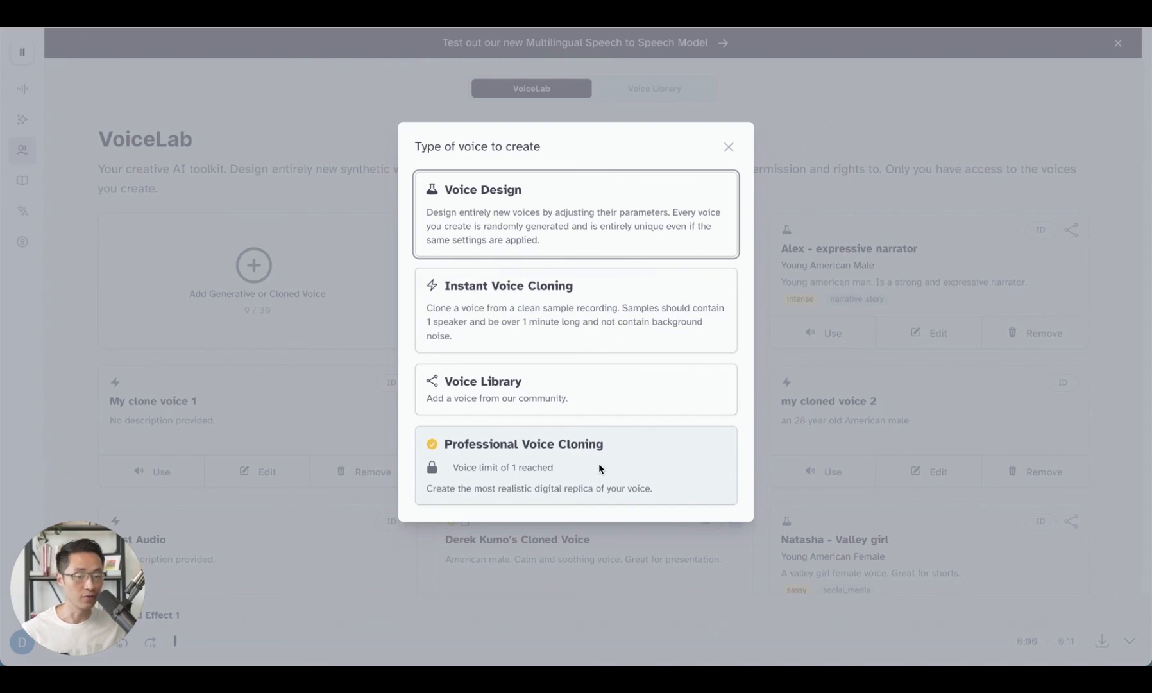